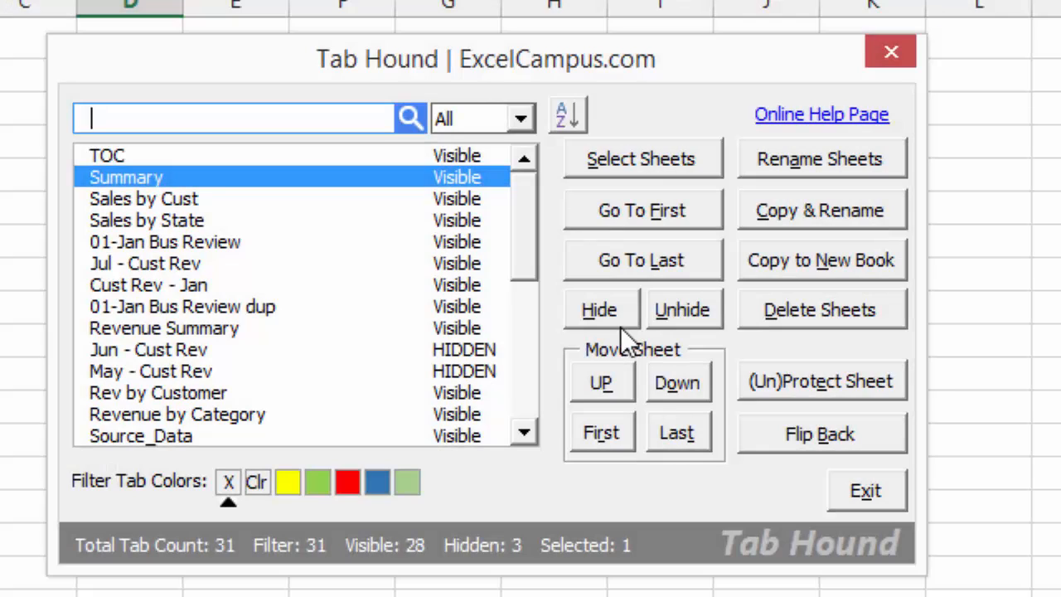
mouse_move(681, 310)
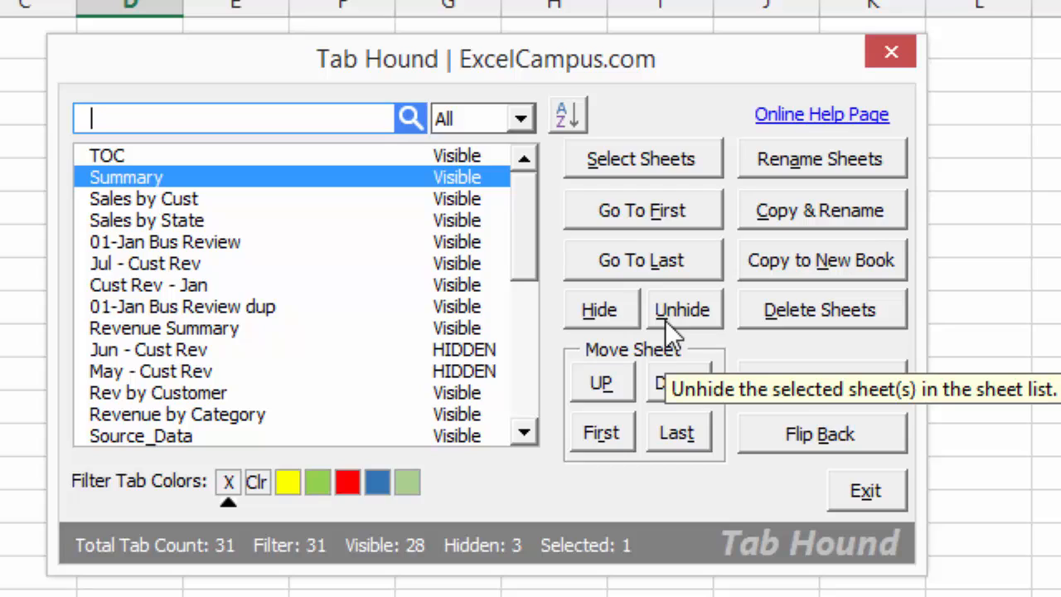
mouse_move(478, 278)
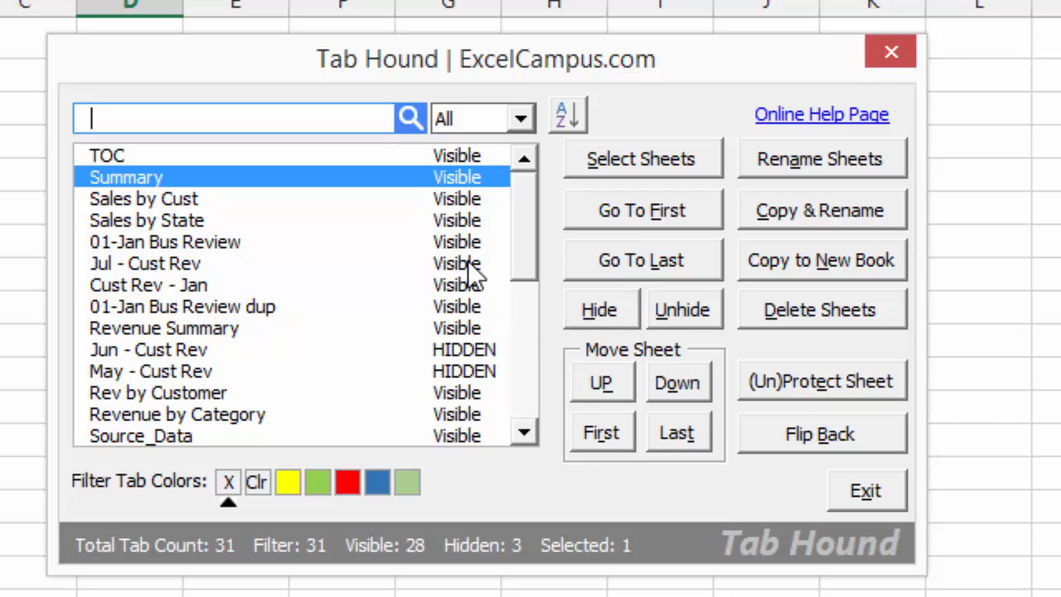
mouse_move(215, 229)
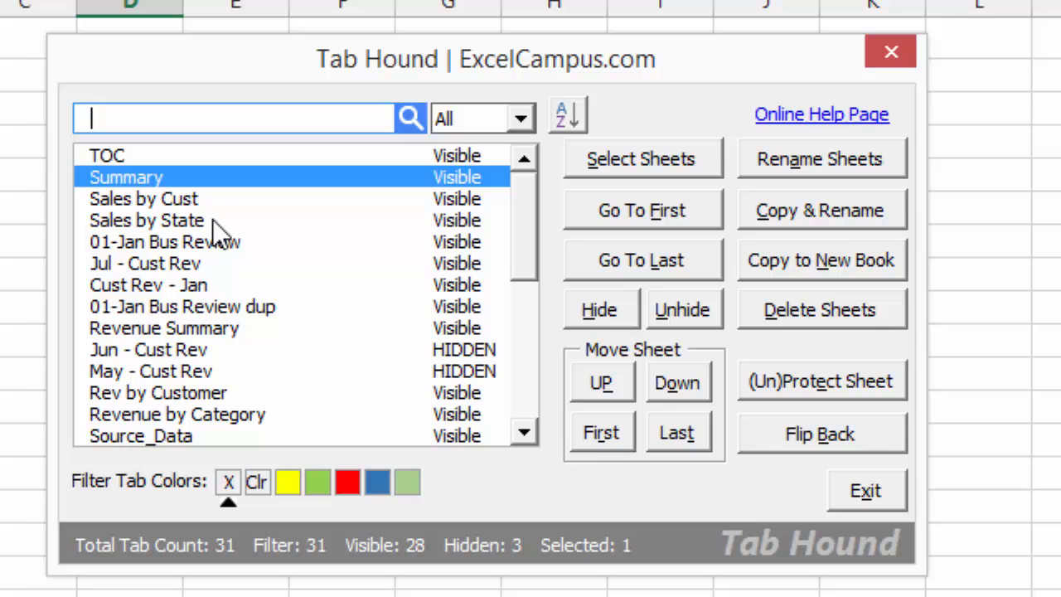
Select Summary, Sales by Cust and Sales by State together and hide them, leaving 25 visible and 6 hidden.
click(145, 221)
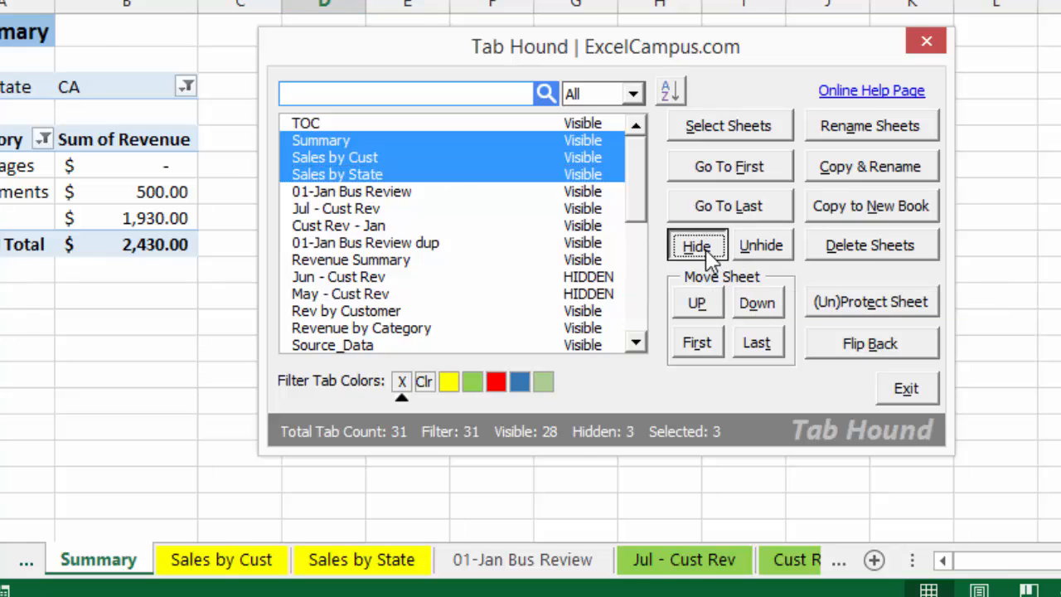
click(696, 245)
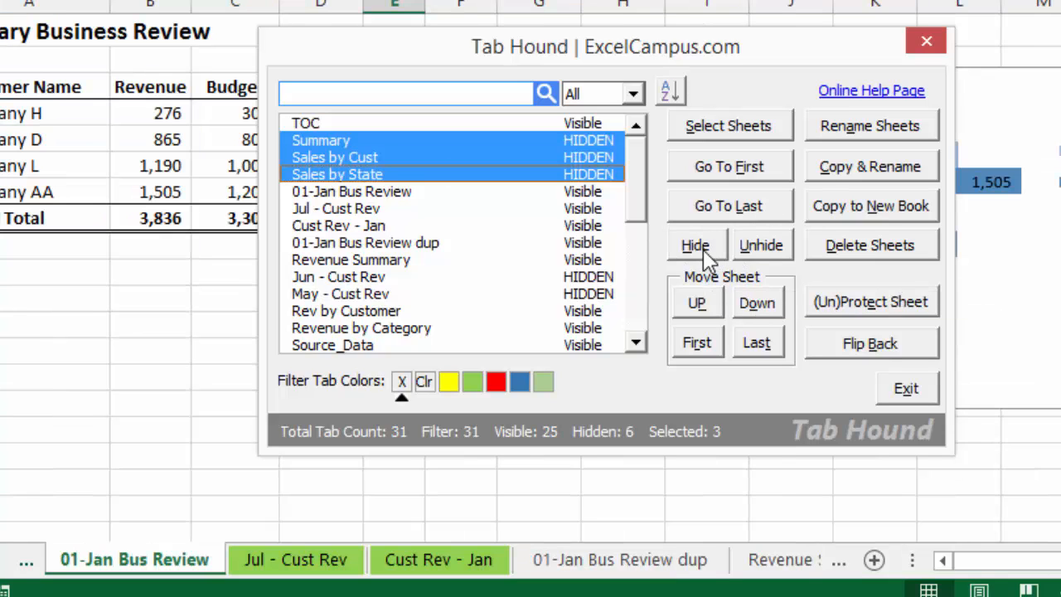
mouse_move(564, 185)
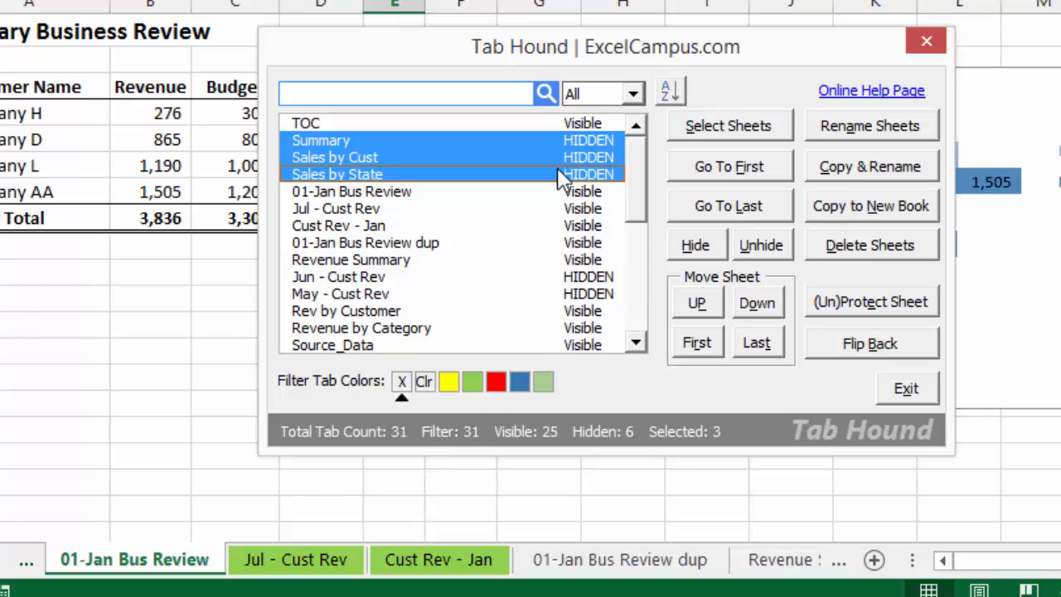
mouse_move(759, 245)
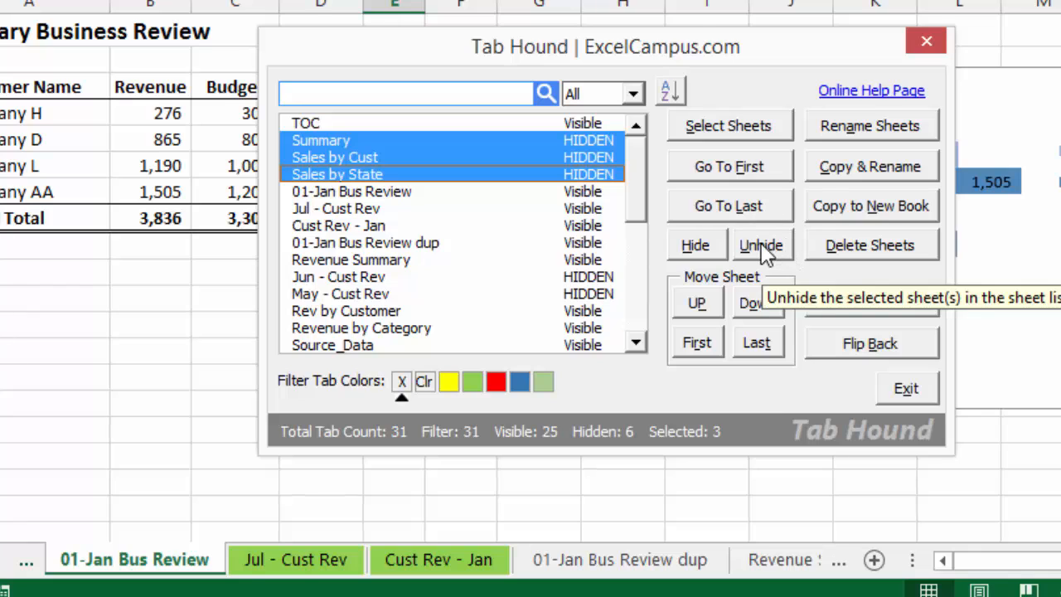
Unhide the three still-selected sheets, restoring 28 visible and 3 hidden.
click(759, 245)
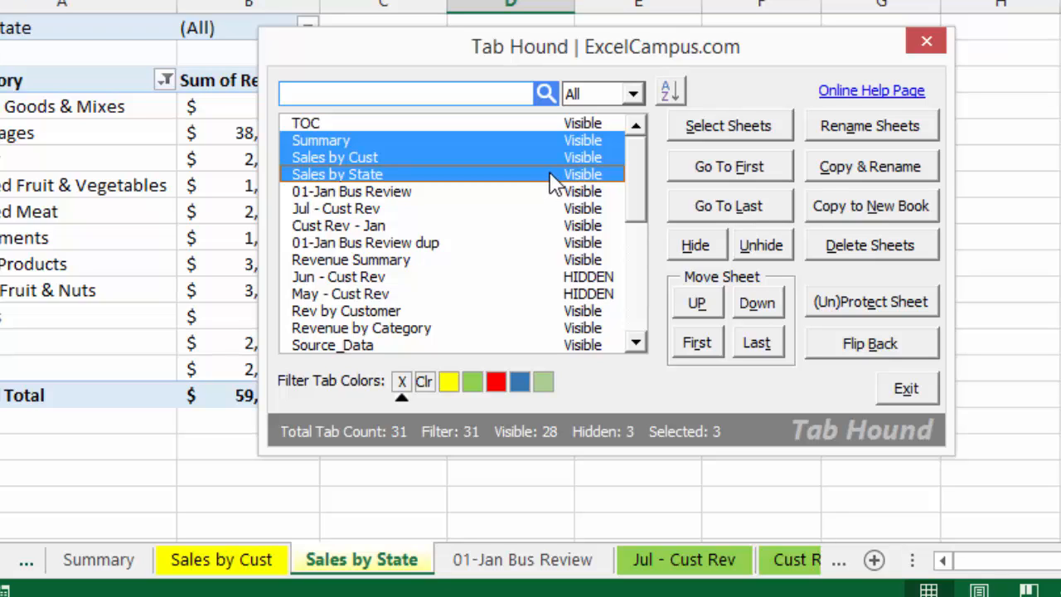
mouse_move(534, 152)
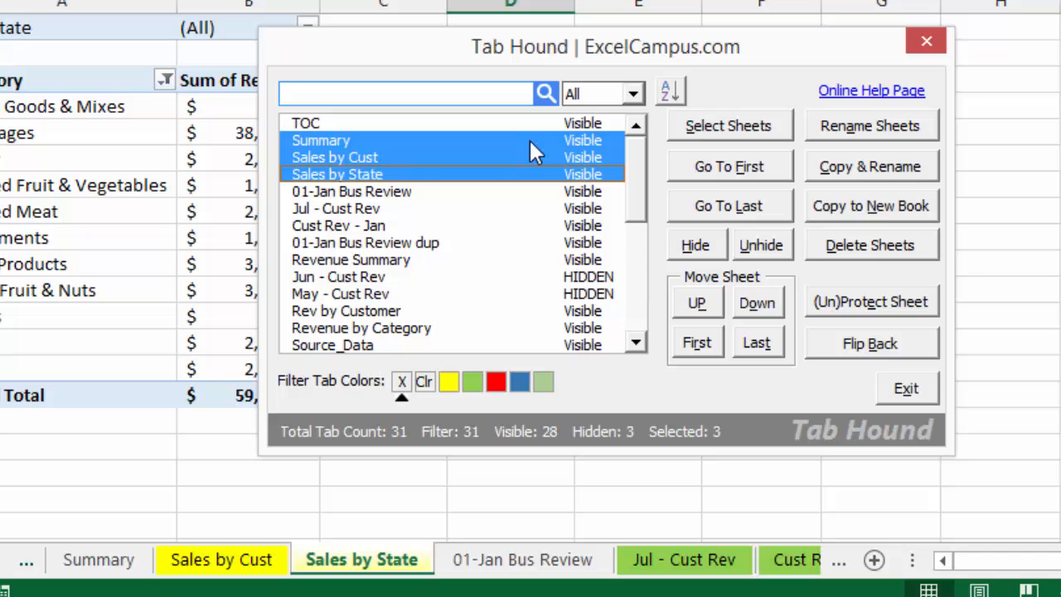
mouse_move(524, 147)
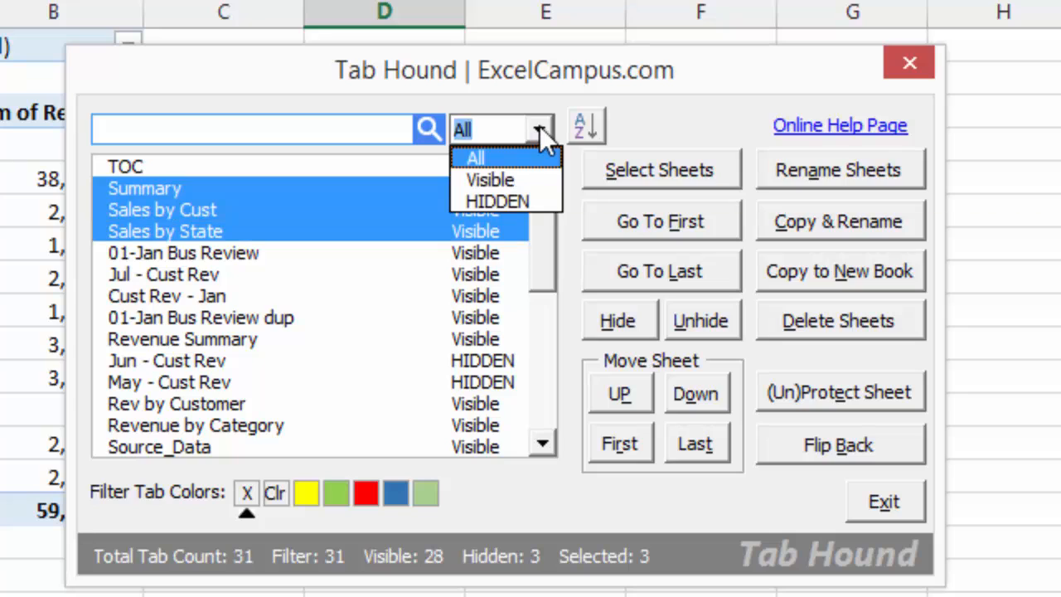
mouse_move(490, 179)
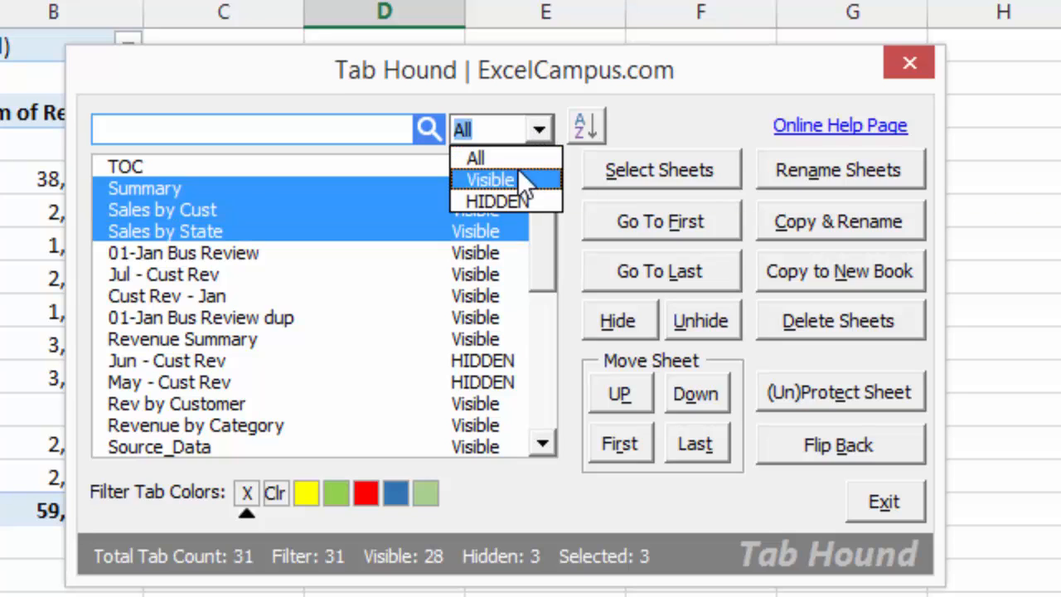
Filter the list to Visible sheets, then HIDDEN sheets, then back to All 31 sheets.
click(490, 179)
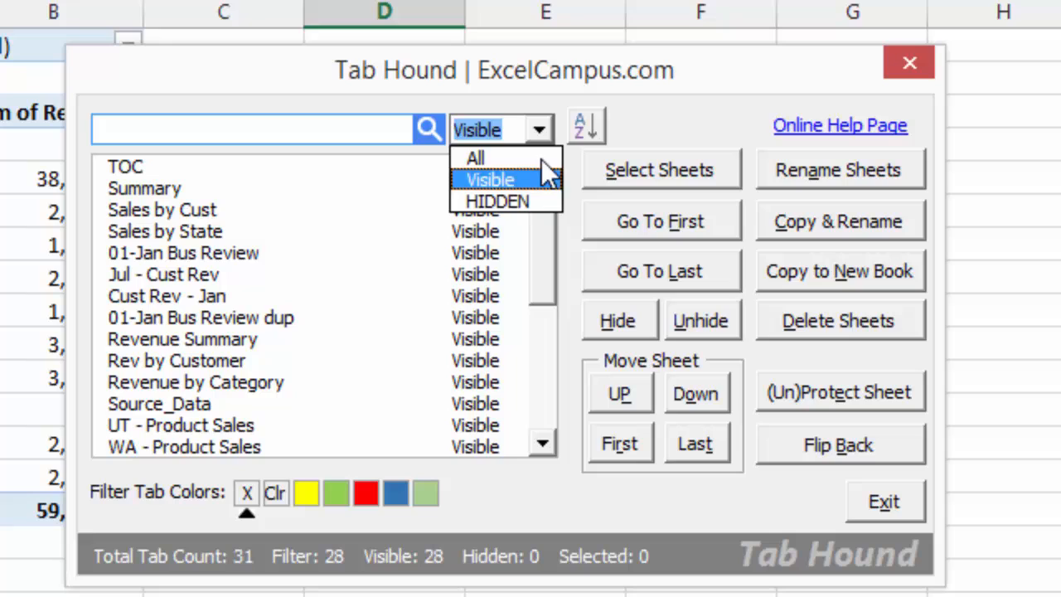
click(497, 200)
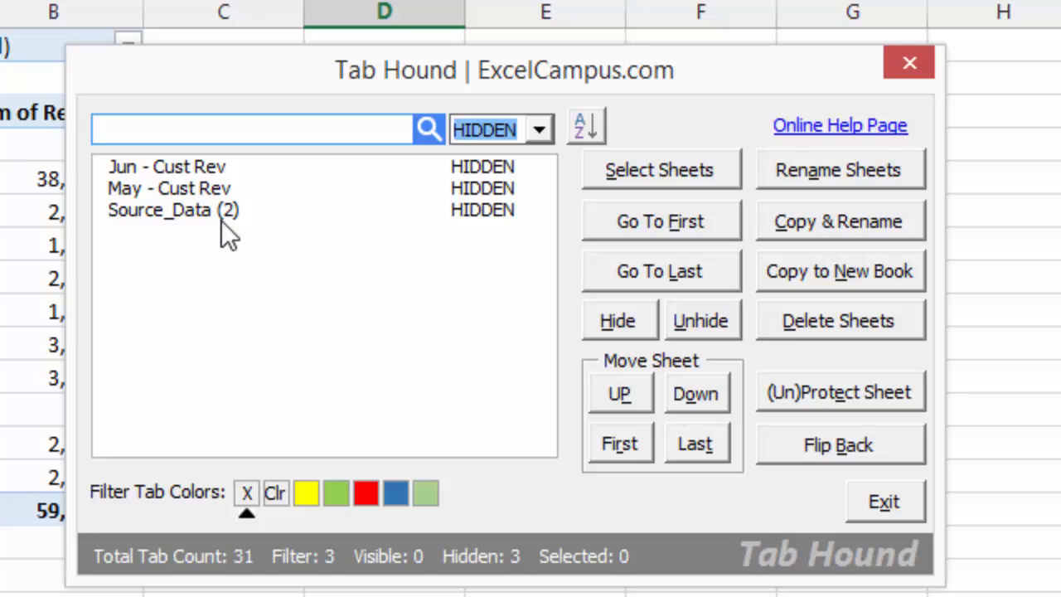
click(537, 129)
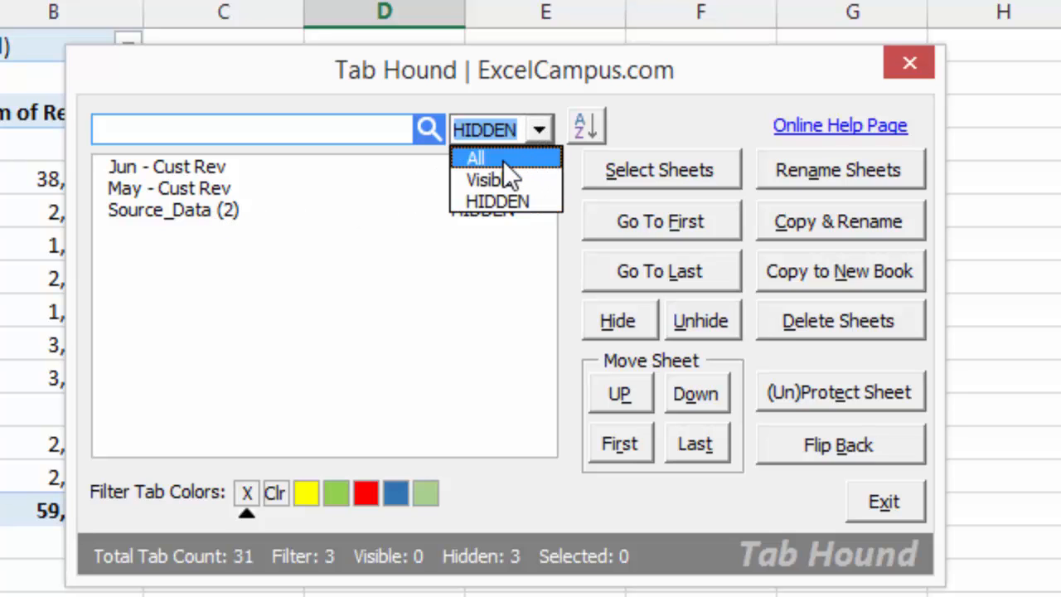
click(474, 157)
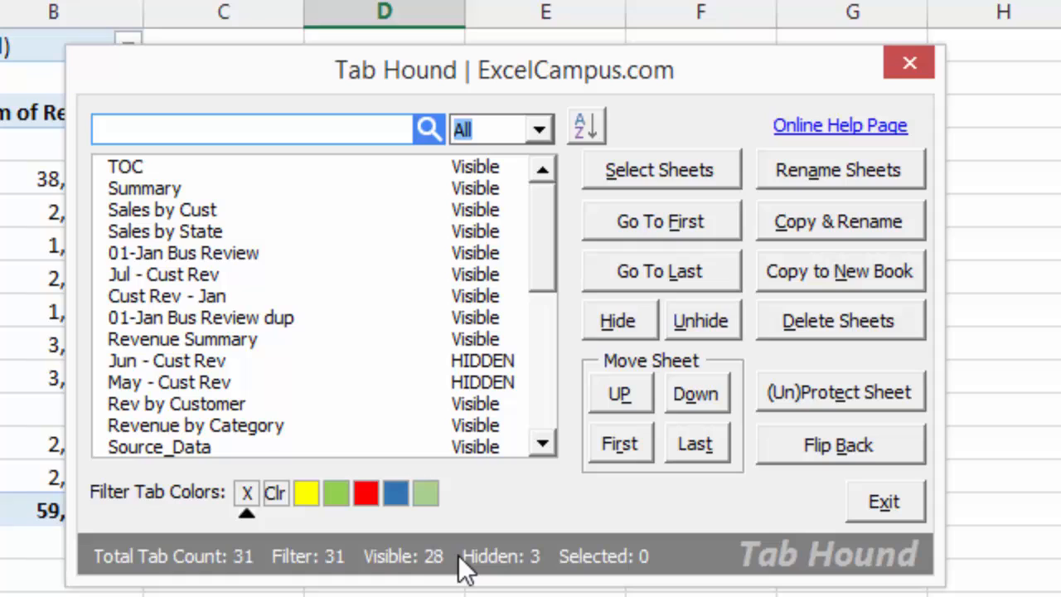
mouse_move(414, 572)
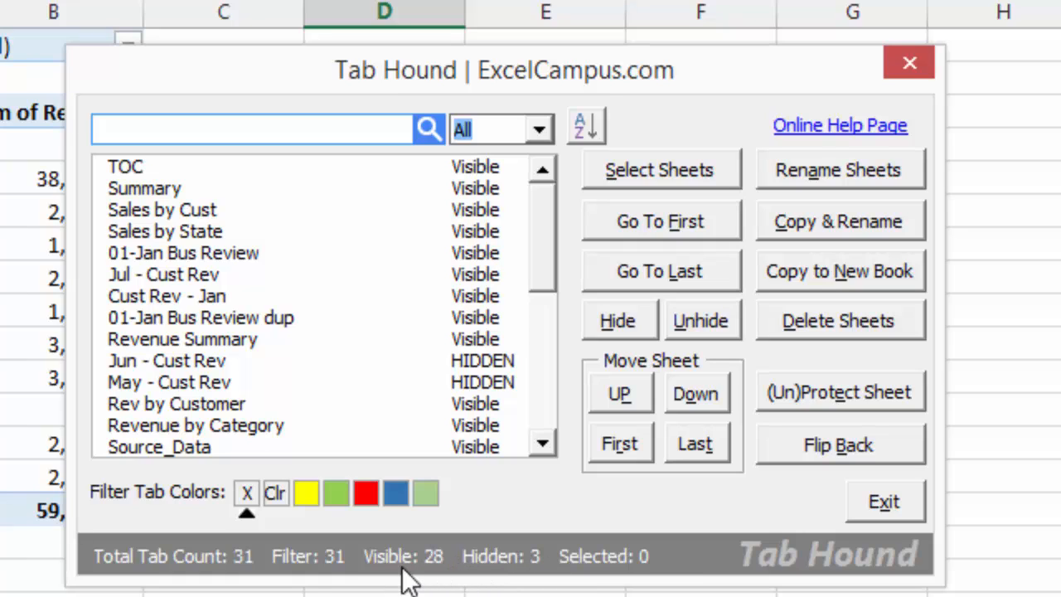
mouse_move(431, 576)
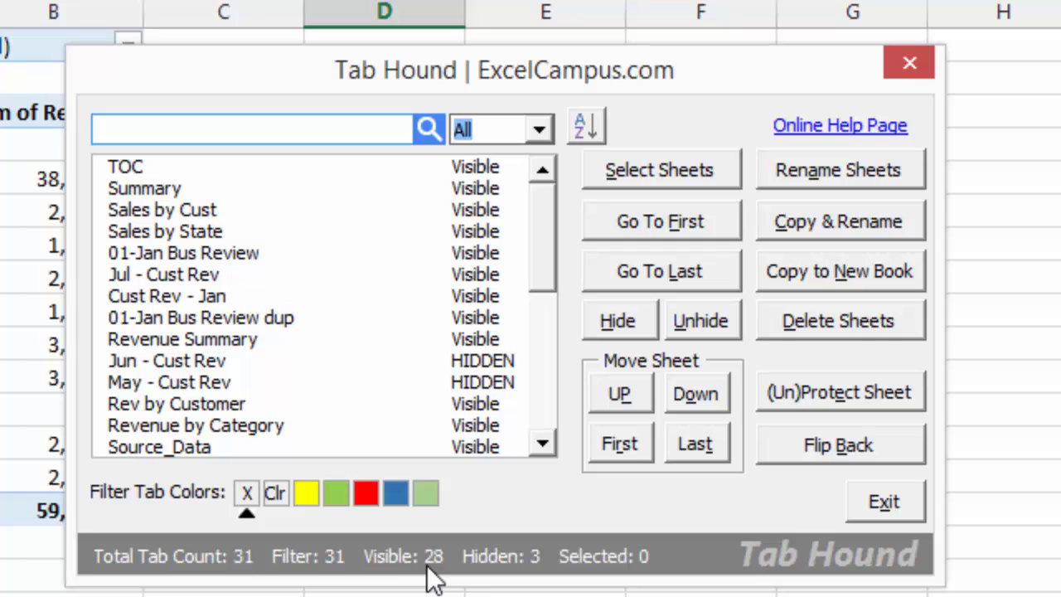
mouse_move(534, 577)
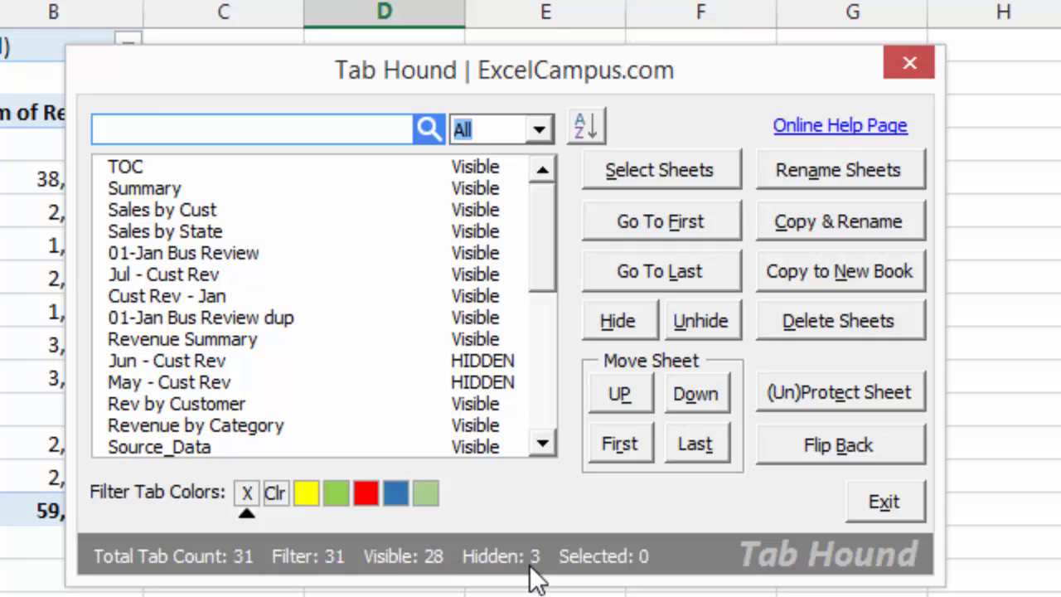